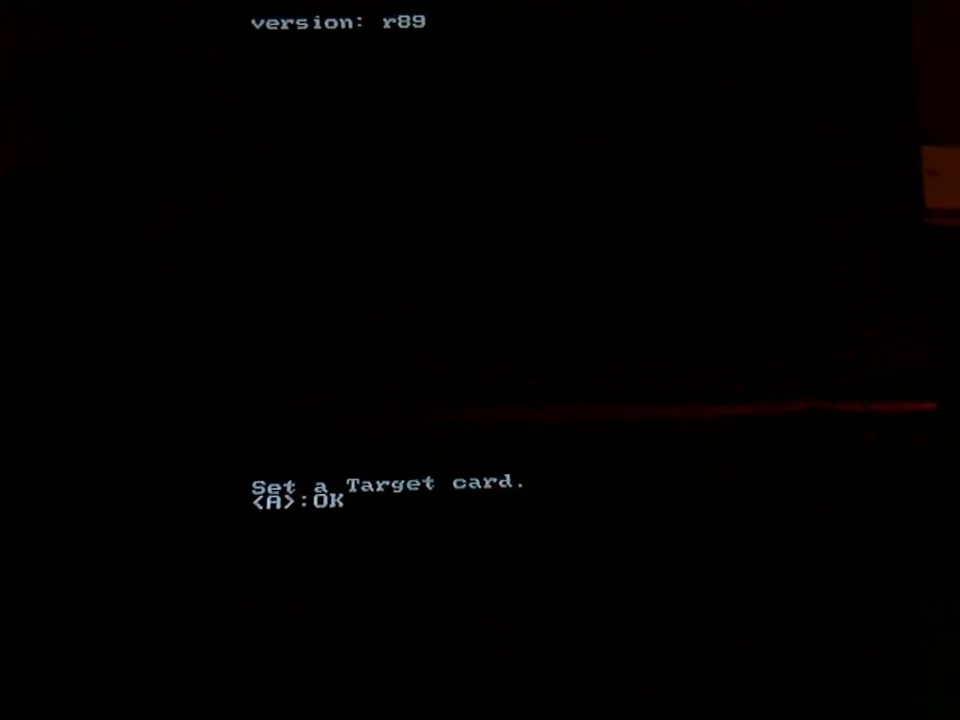
Step: Confirm the inserted DS game card as the dump target with A and start the ROM dump
{"action": "key", "text": "a"}
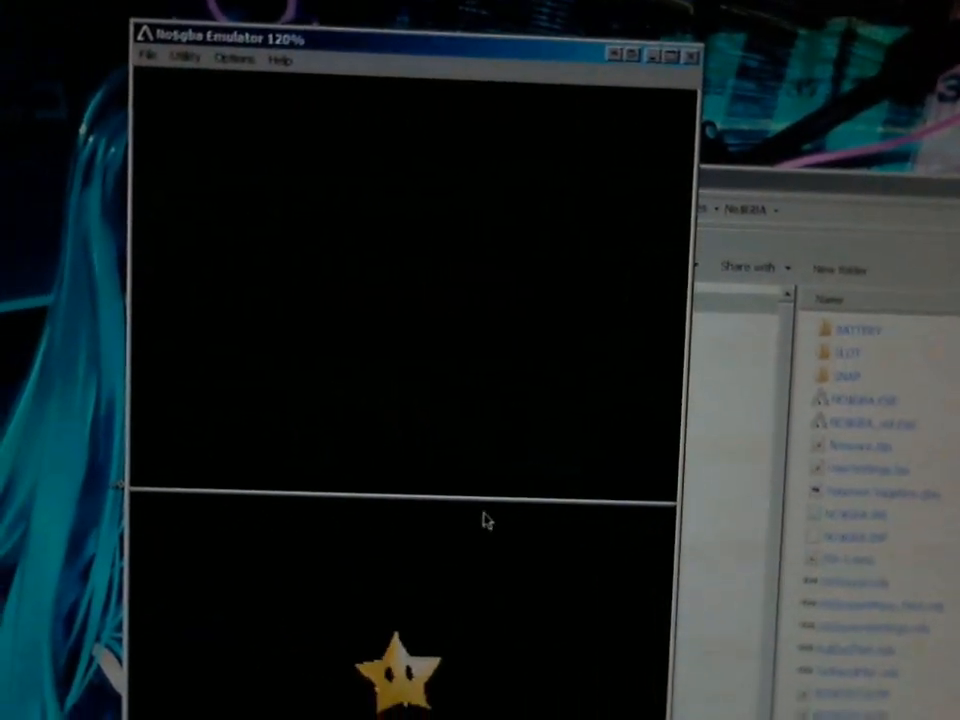
{"action": "left_click", "coordinate": [692, 54]}
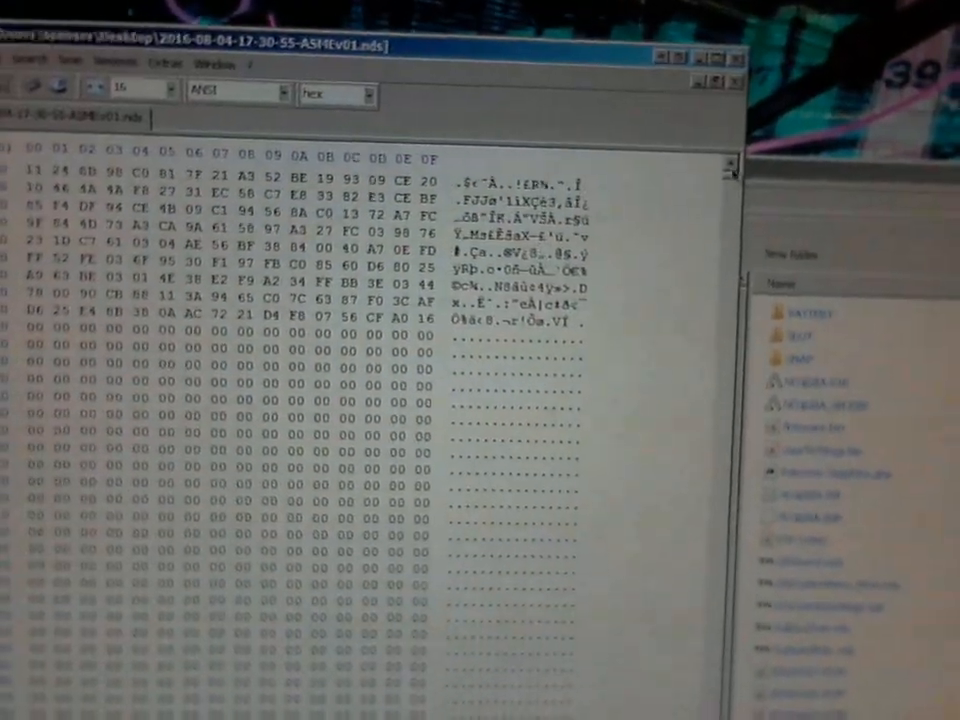
Step: Scroll the HxD hex view past the ROM header into the non-zero data rows
{"action": "scroll", "scroll_direction": "down", "scroll_amount": 3}
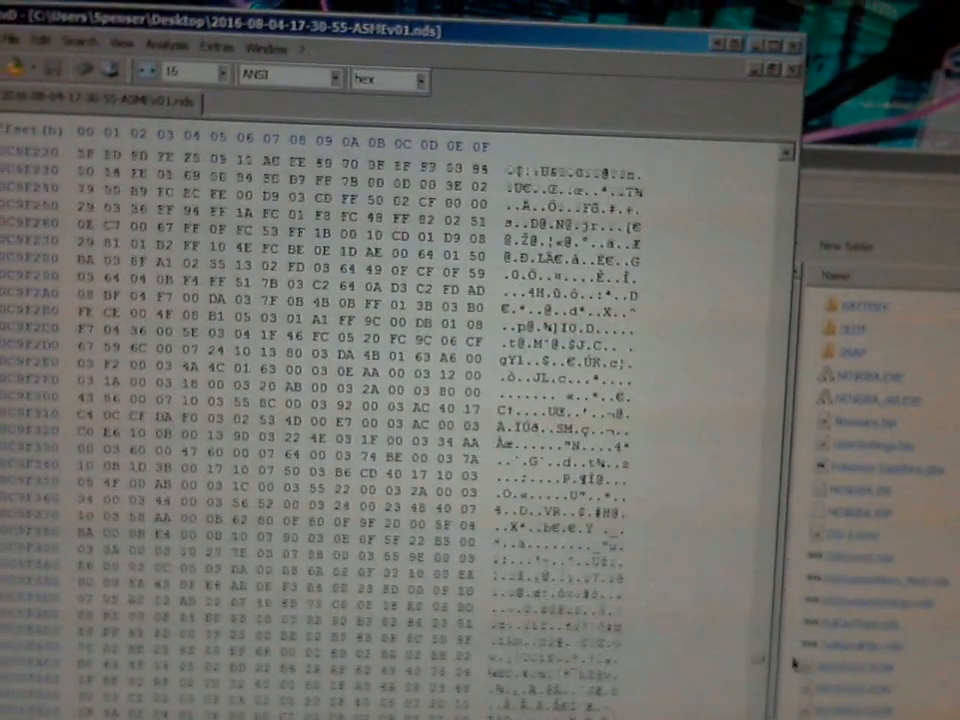